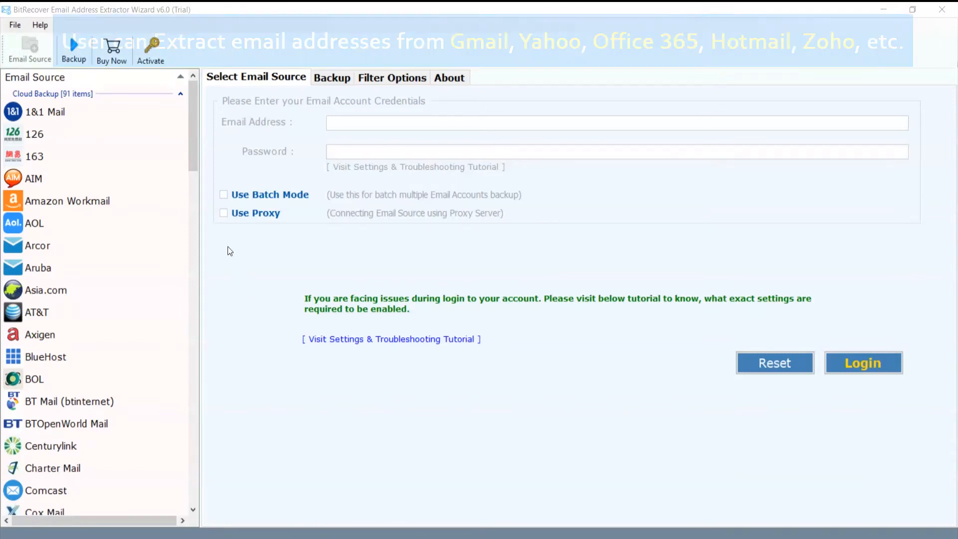
- Select Gmail in the Email Source list so its credential fields become active
scroll(down, 3)
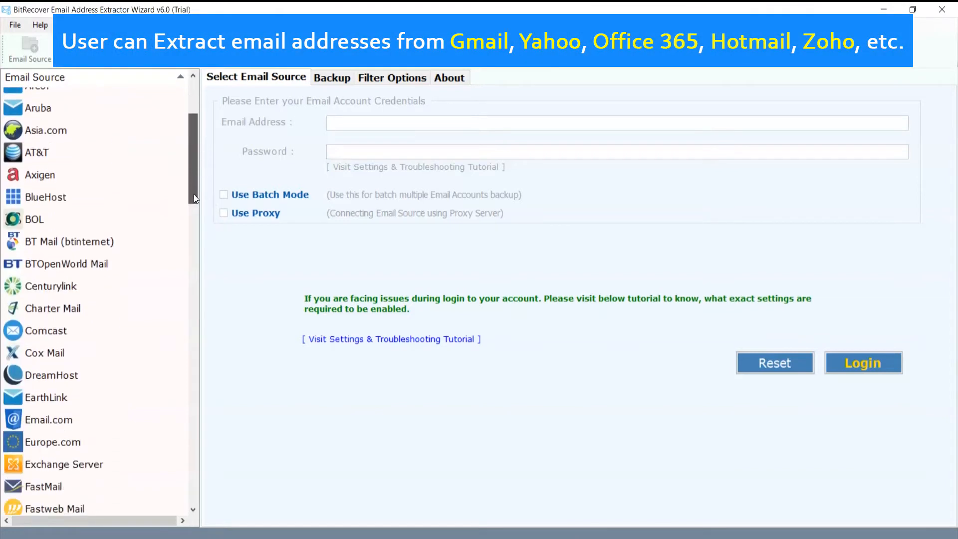
scroll(down, 3)
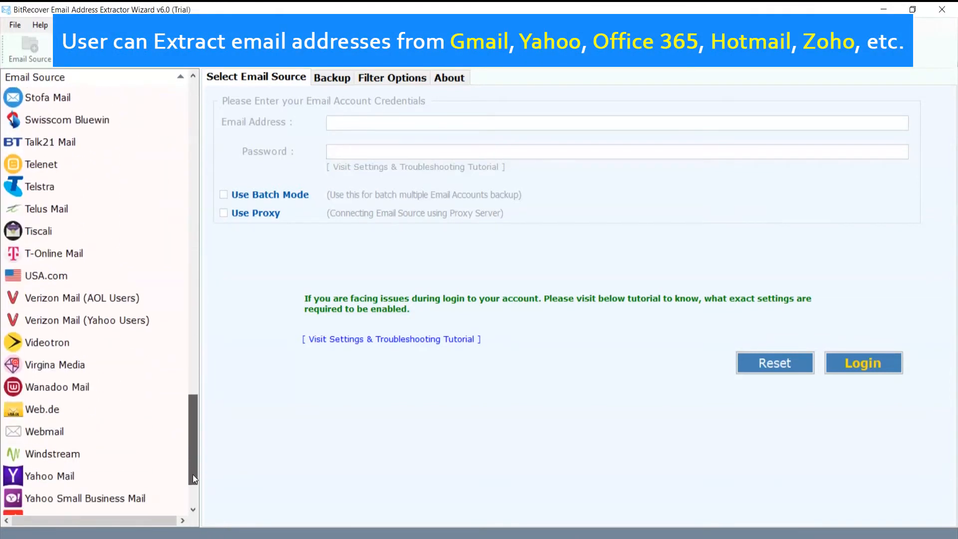
scroll(up, 3)
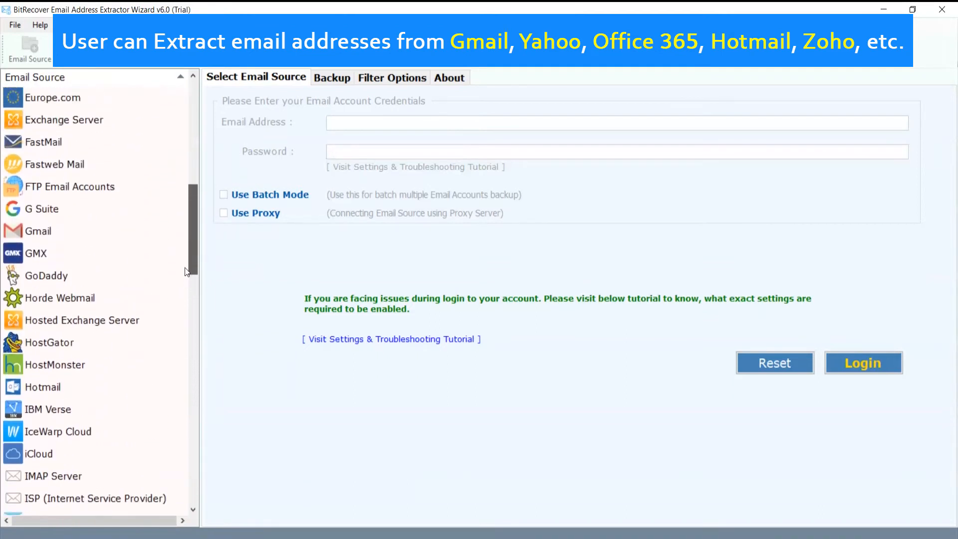
scroll(up, 3)
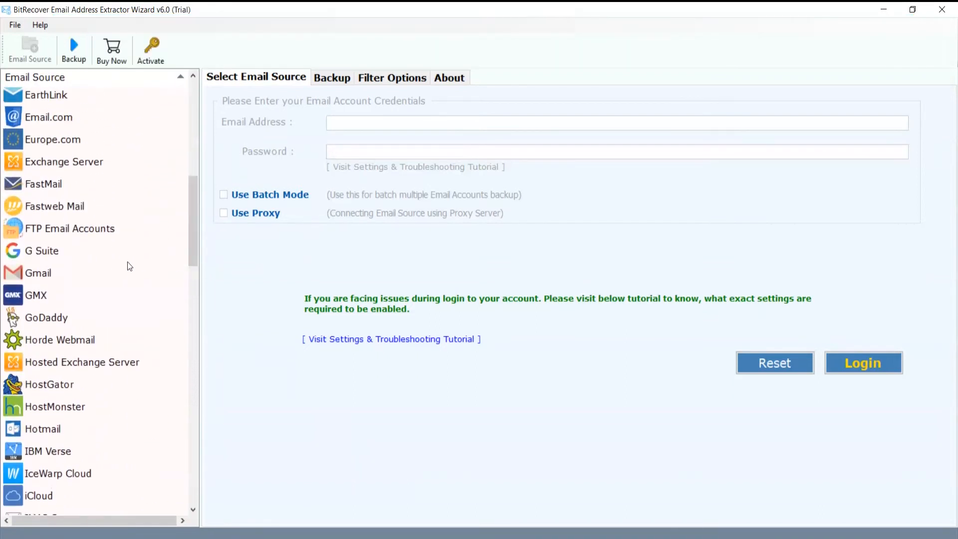
click(37, 273)
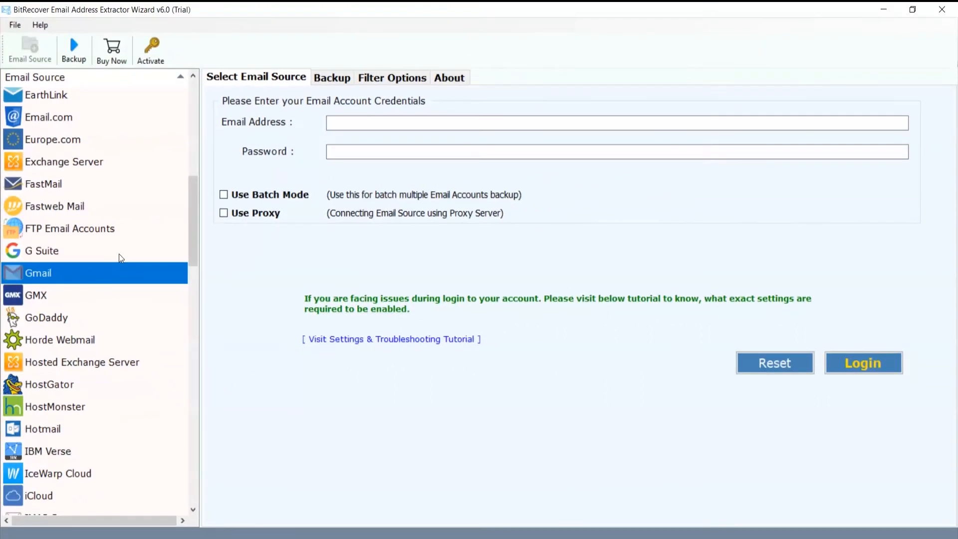
click(611, 123)
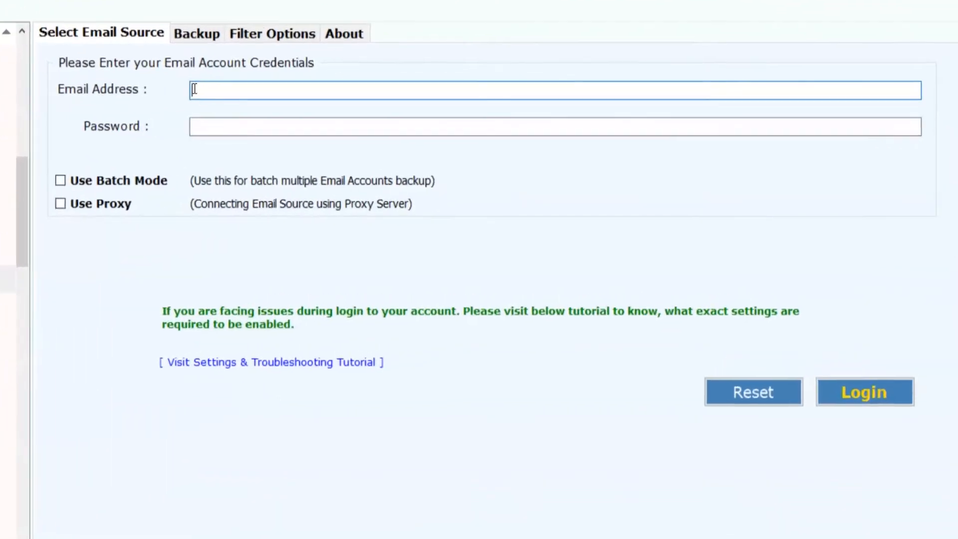
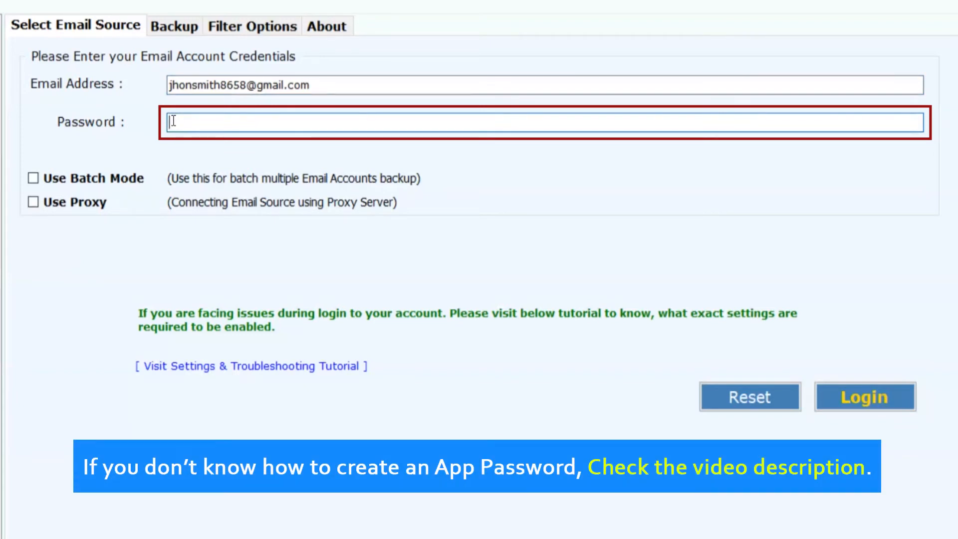
text(•)
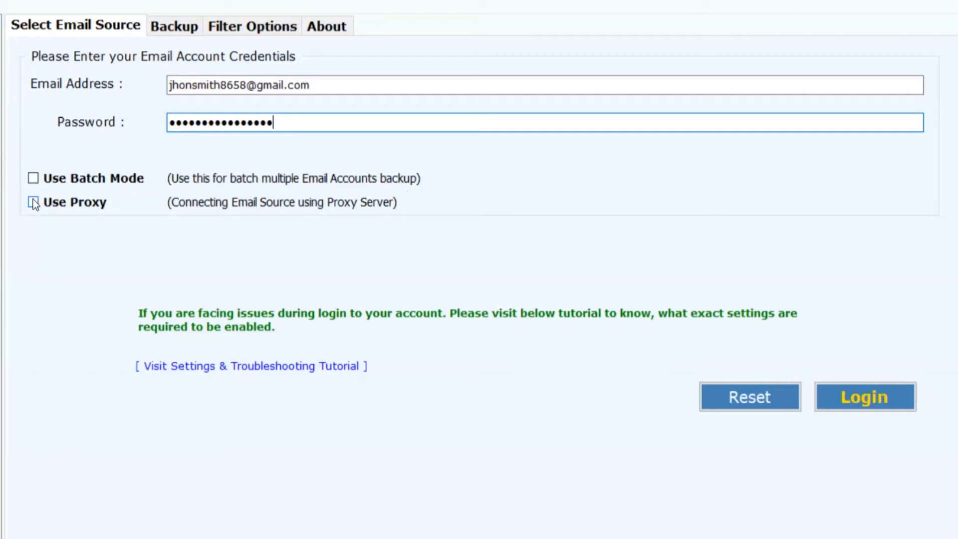
mouse_move(865, 396)
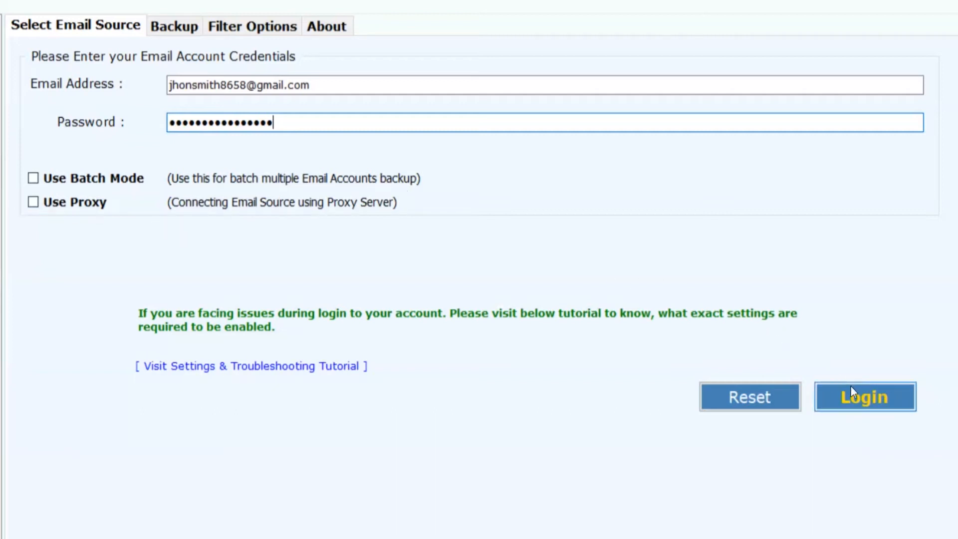
- Log in to the Gmail account and load its mailbox folder tree
click(864, 396)
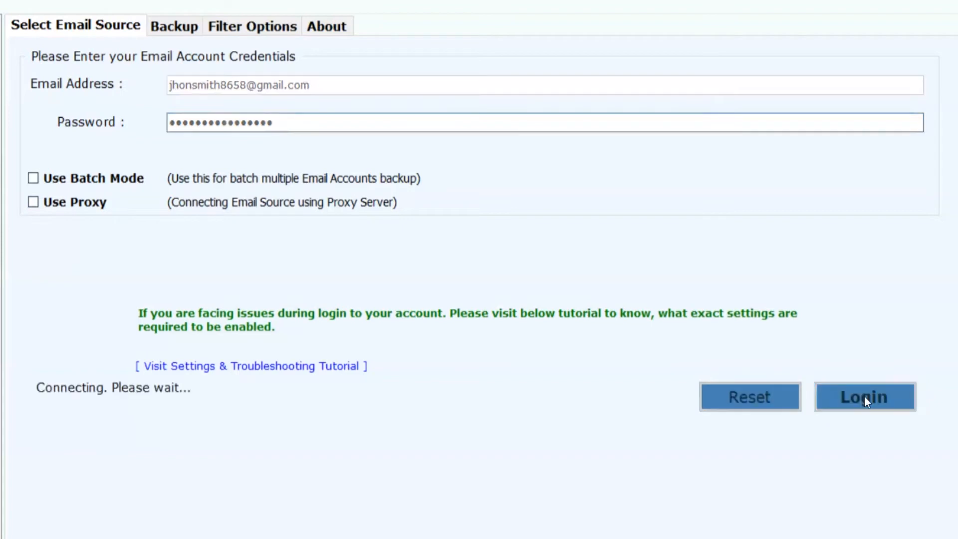
click(865, 396)
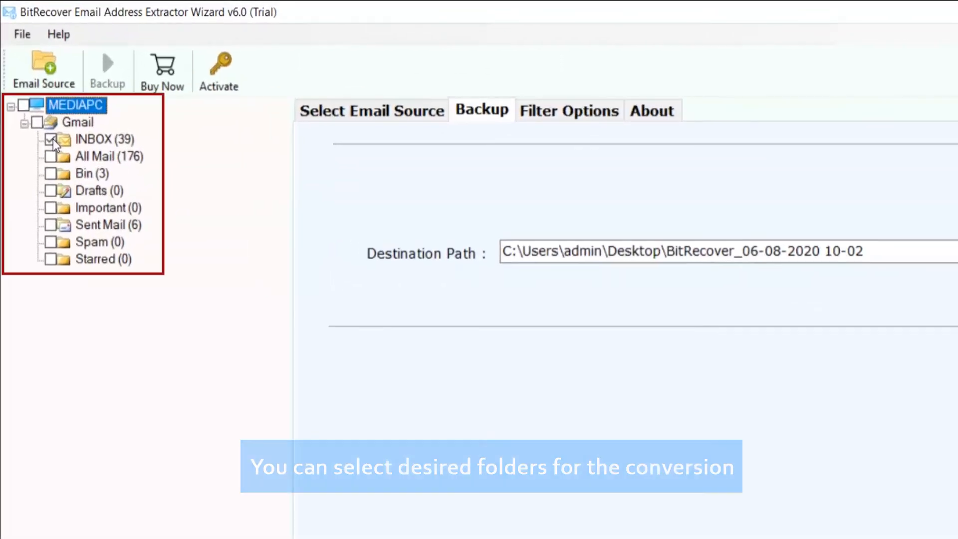
- Tick the All Mail and Bin folders and set the destination to the Output folder on C:
click(50, 157)
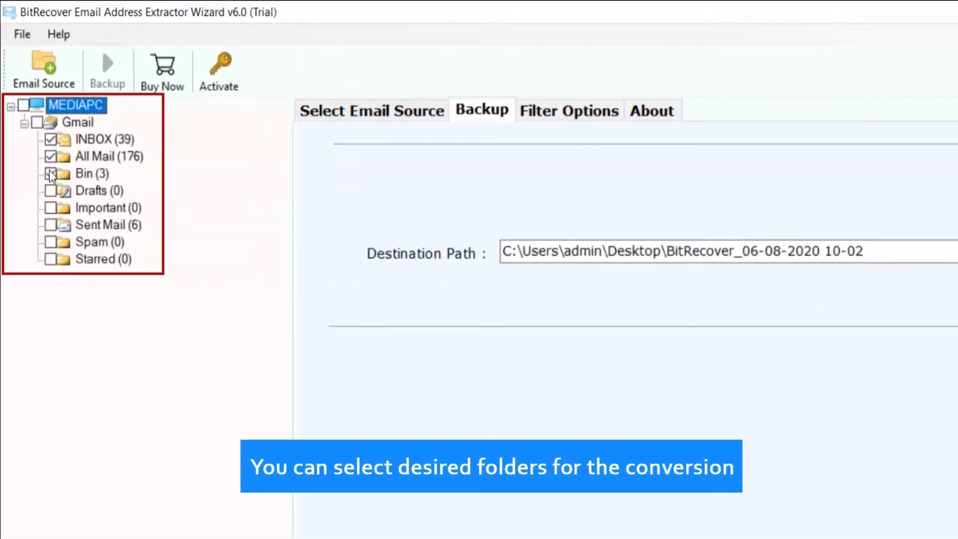
click(51, 173)
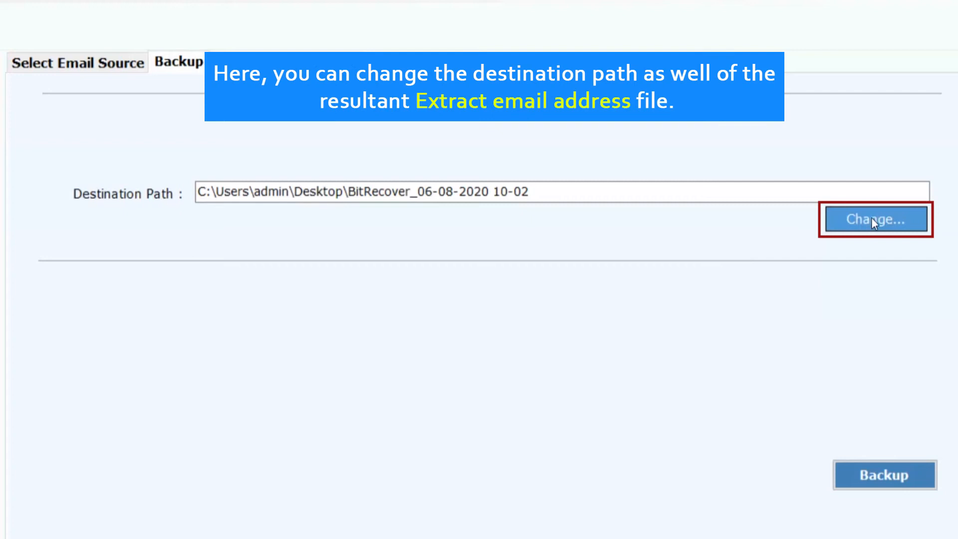
click(875, 219)
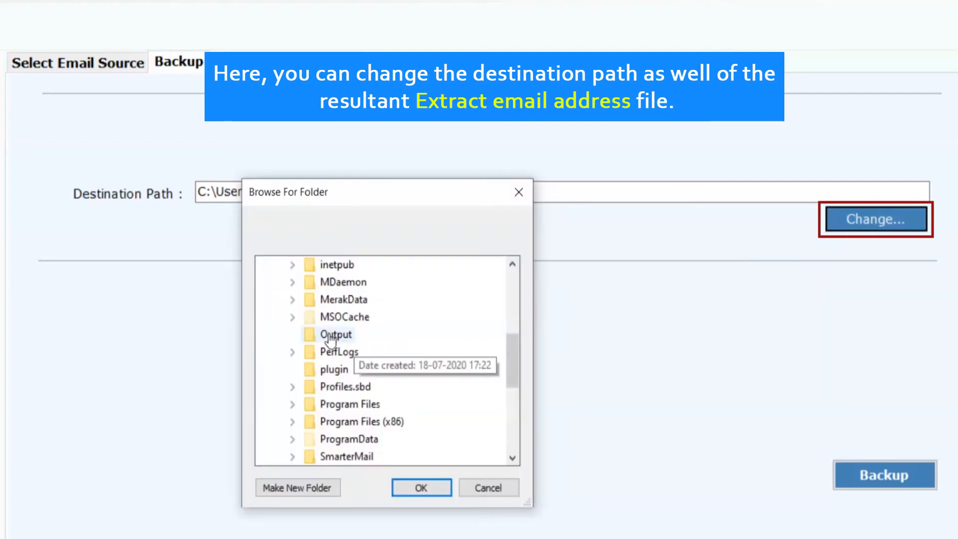
click(335, 334)
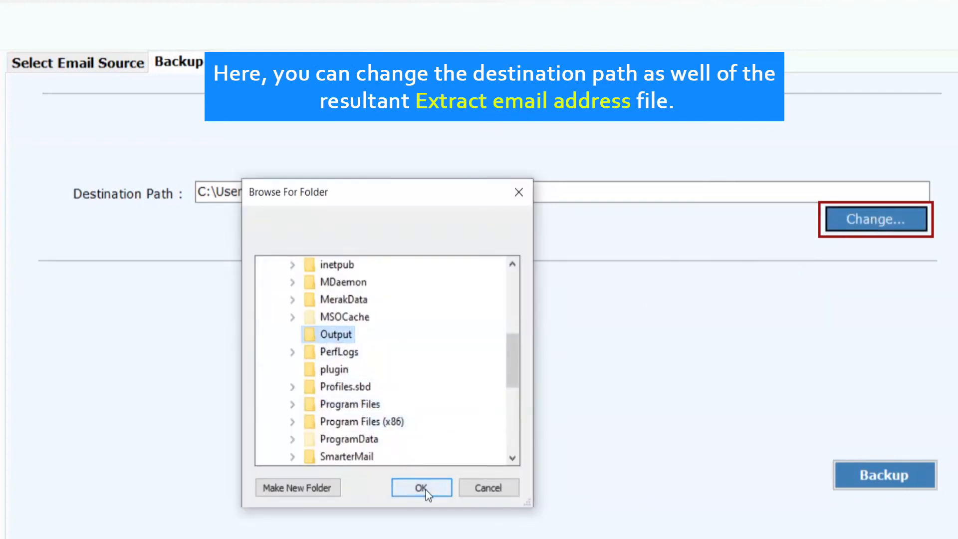
click(421, 488)
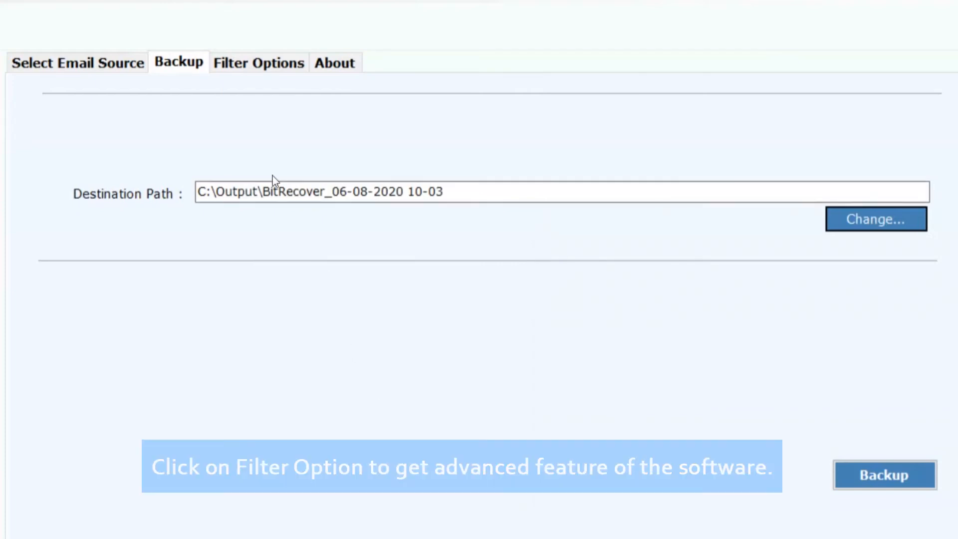
- Review the Filter Options, leaving Use Advance Settings for Selective Backup unticked
click(259, 62)
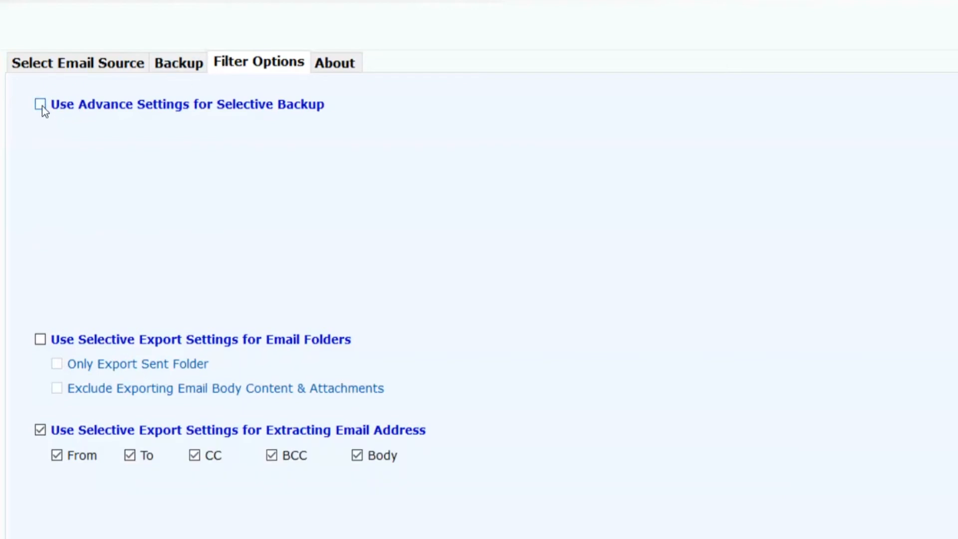
click(40, 103)
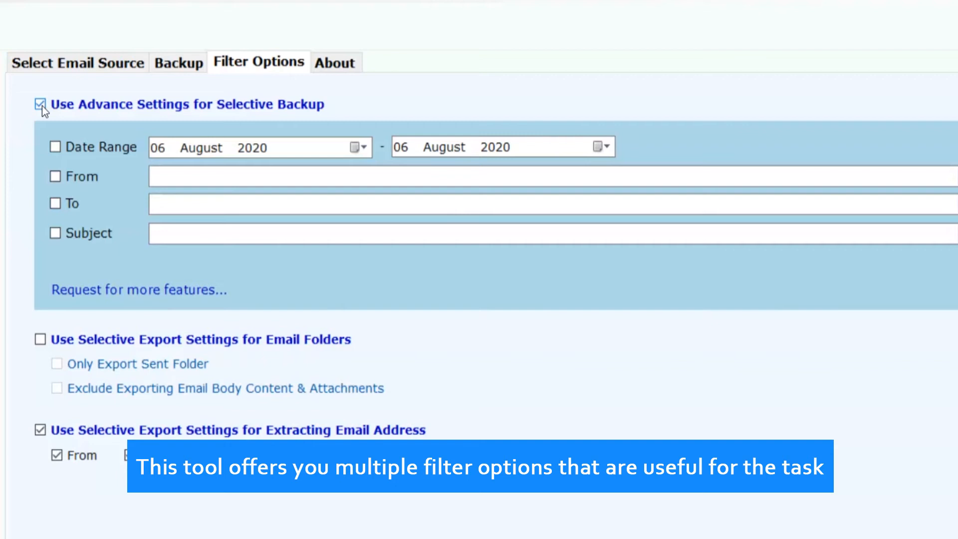
click(40, 104)
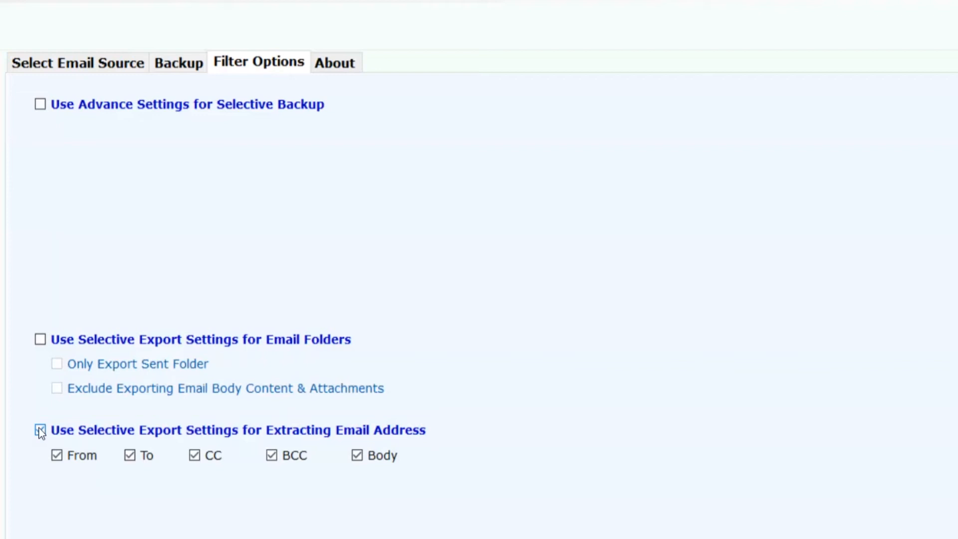
click(56, 455)
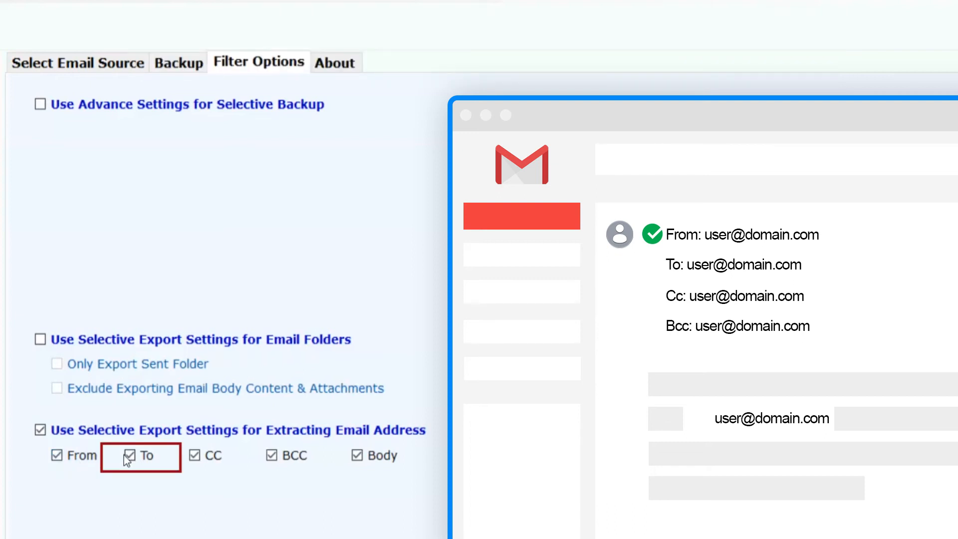
click(129, 456)
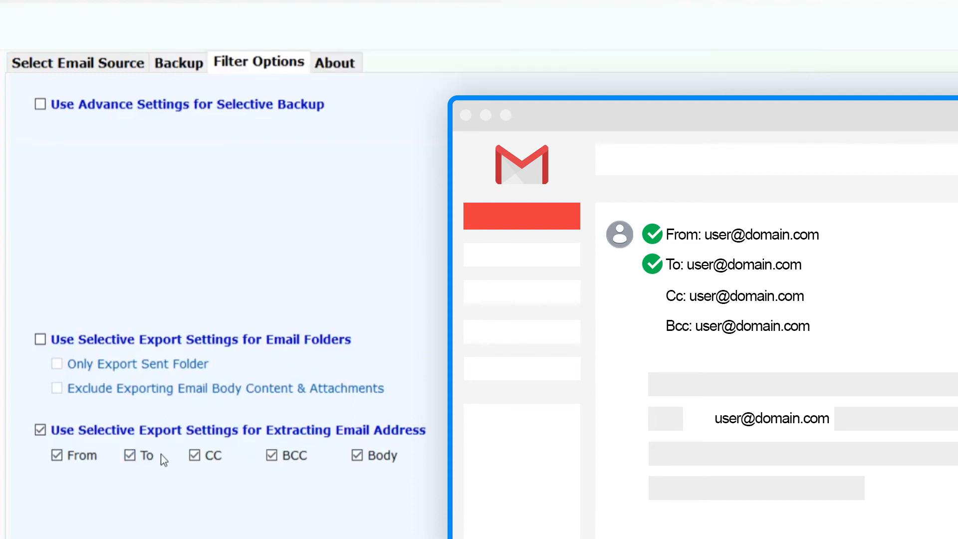
click(194, 456)
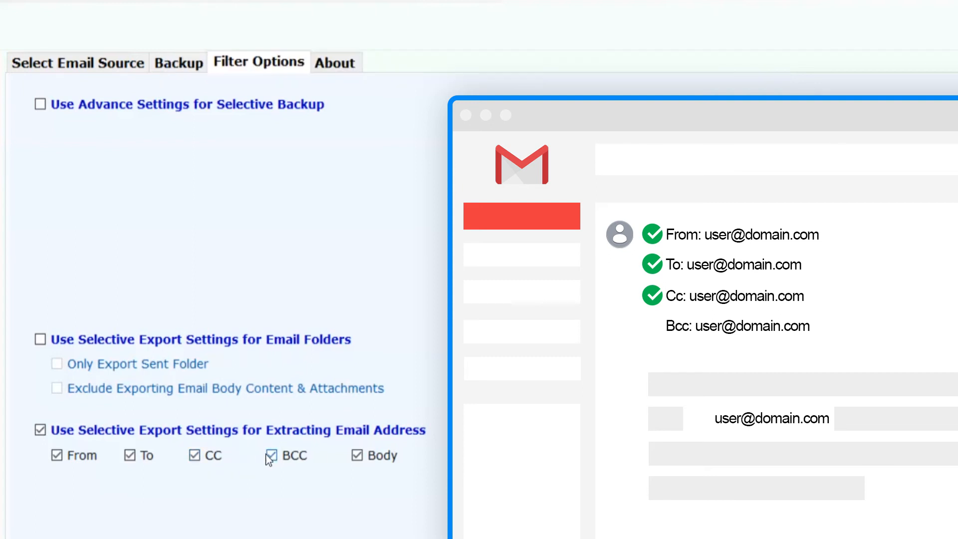
click(272, 456)
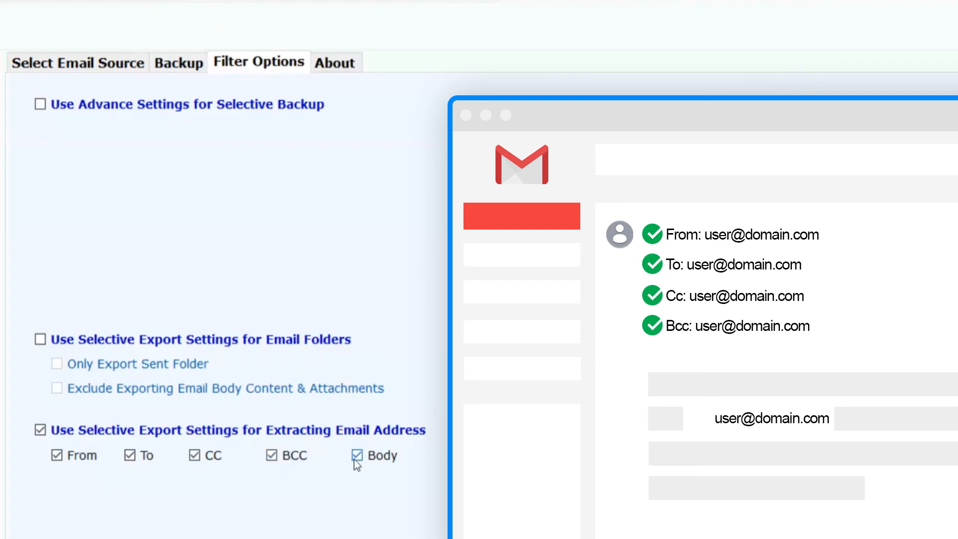
click(361, 456)
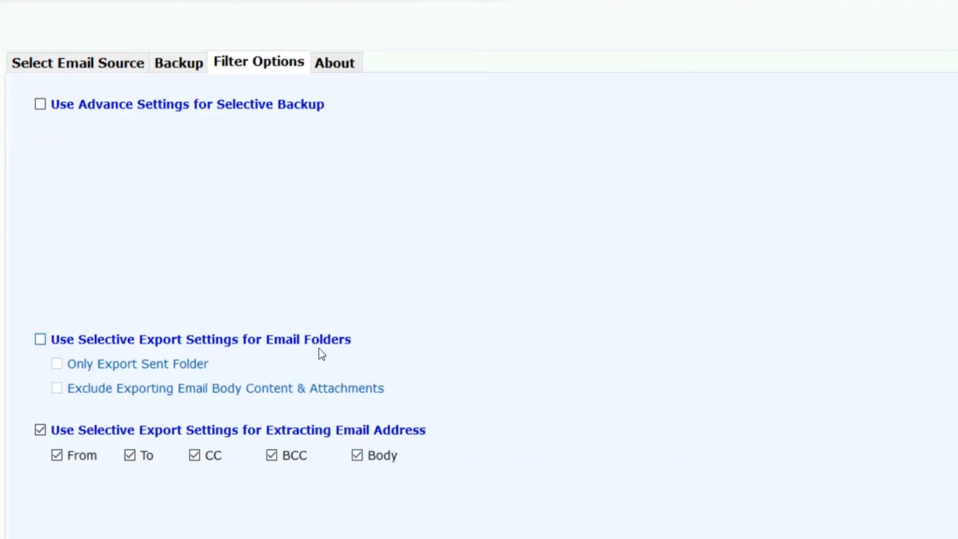
- Start the Backup run extracting the addresses into the Output folder
click(178, 62)
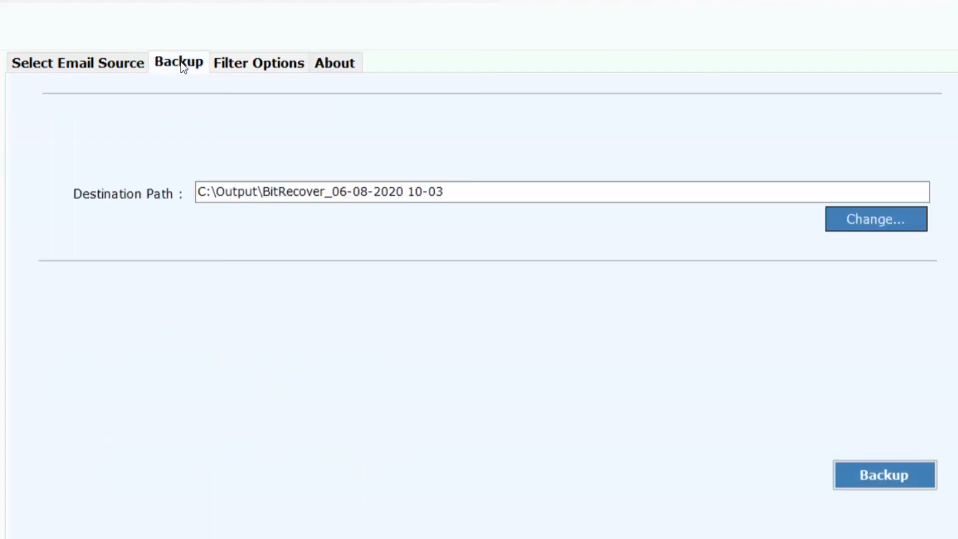
mouse_move(244, 135)
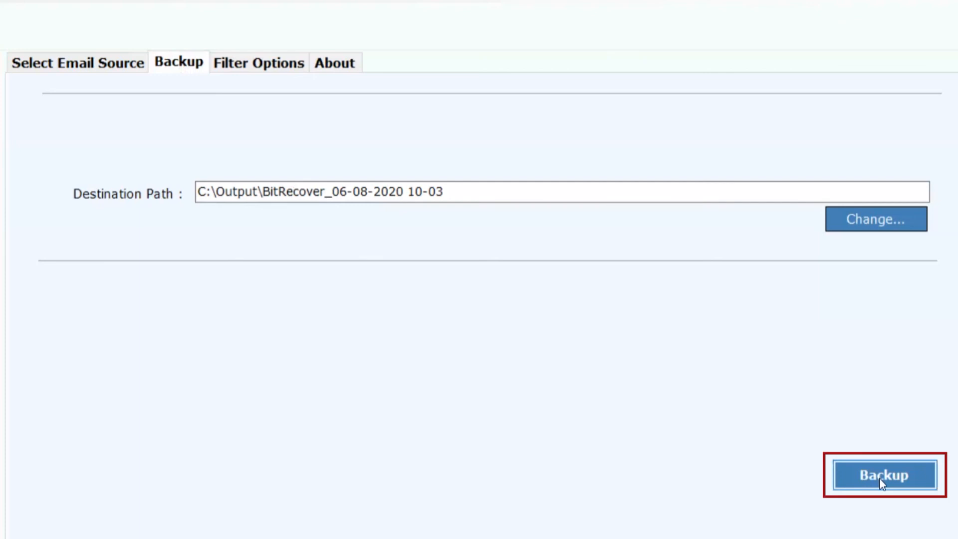
click(884, 476)
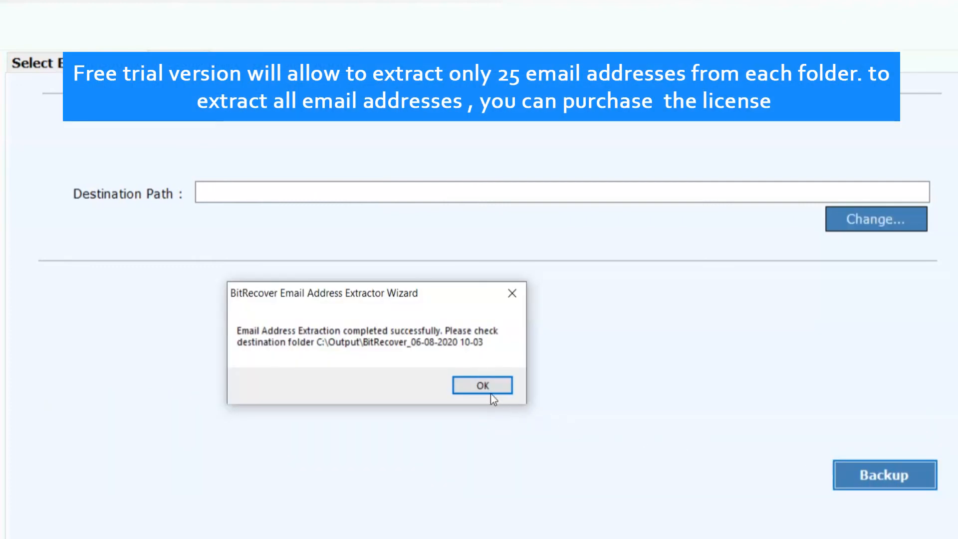
- Dismiss the completion and trial-limit notices and open AllItems.csv in Excel
click(482, 385)
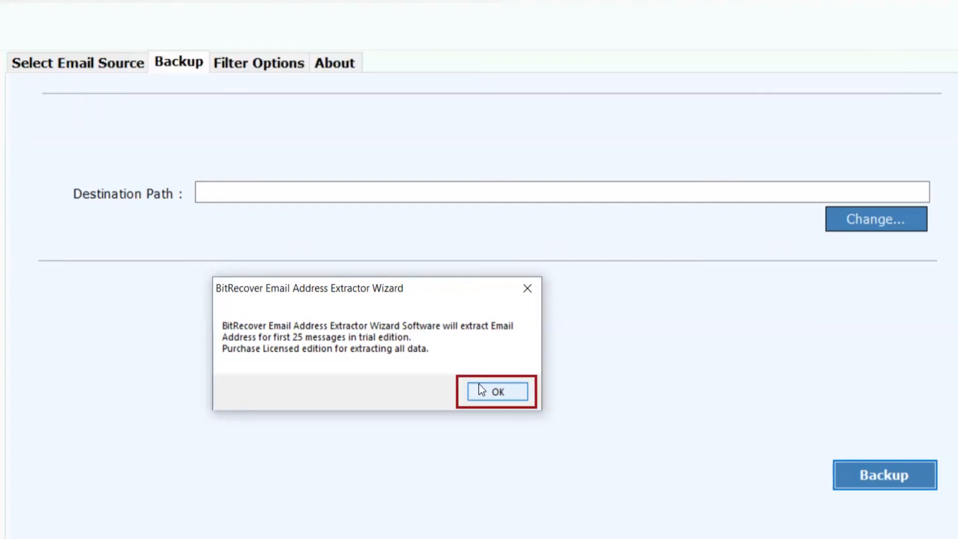
click(496, 391)
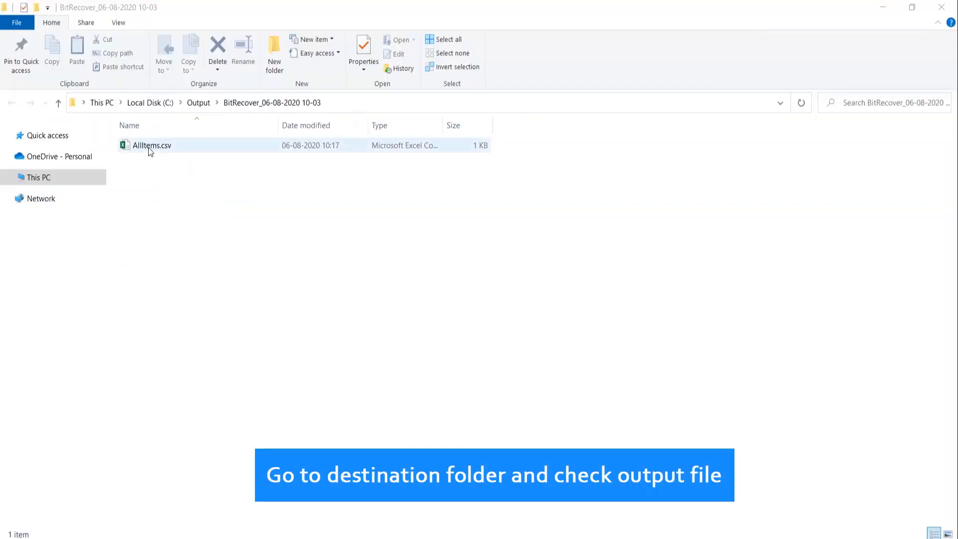
double_click(151, 145)
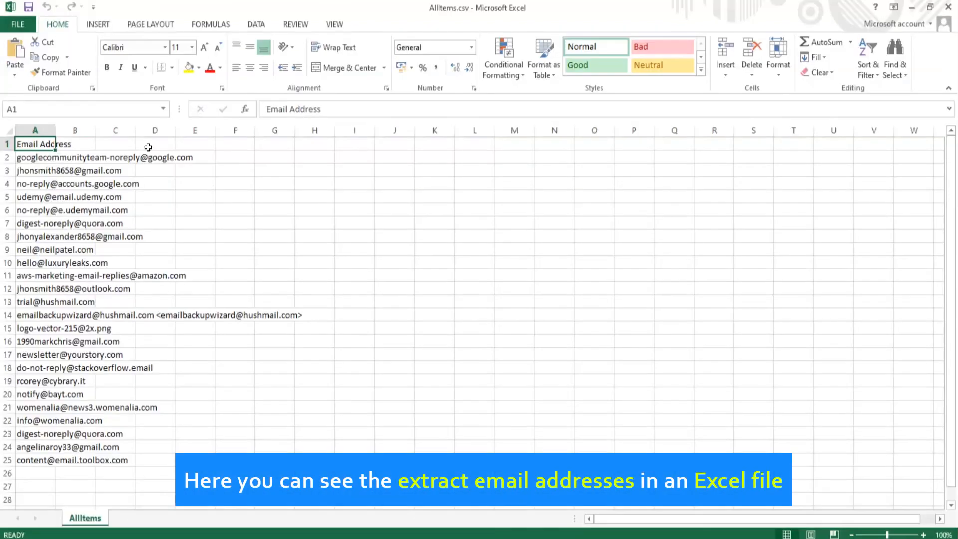